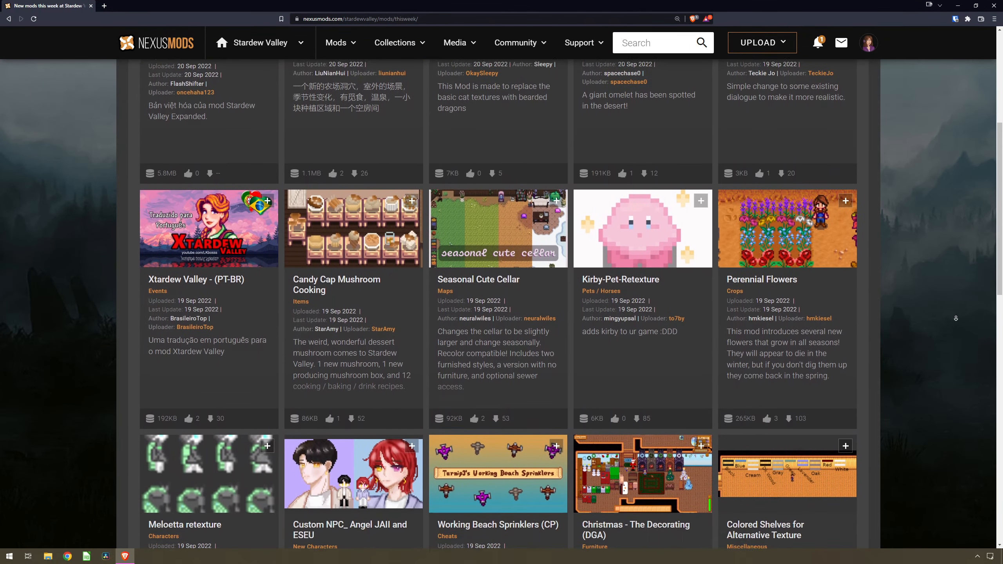
- Switch the site theme to Light, then save the Walk to the Desert Redux zip to Downloads
scroll("down", 3)
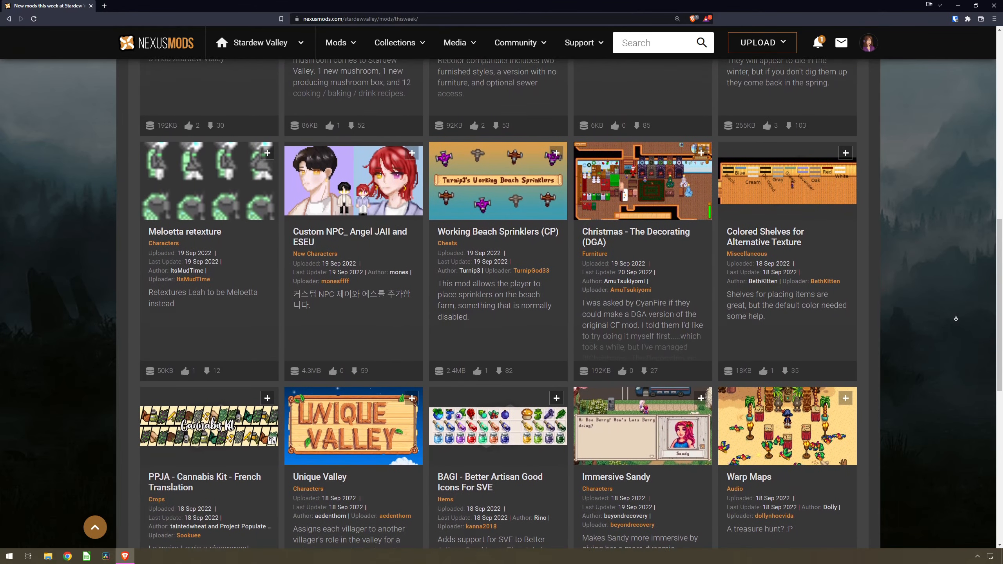
left_click(126, 556)
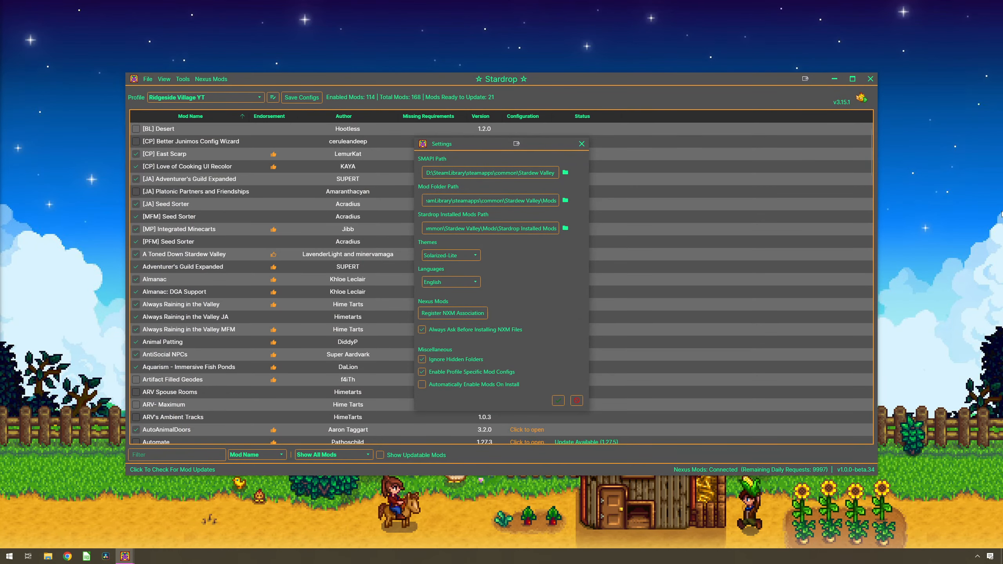
left_click(448, 255)
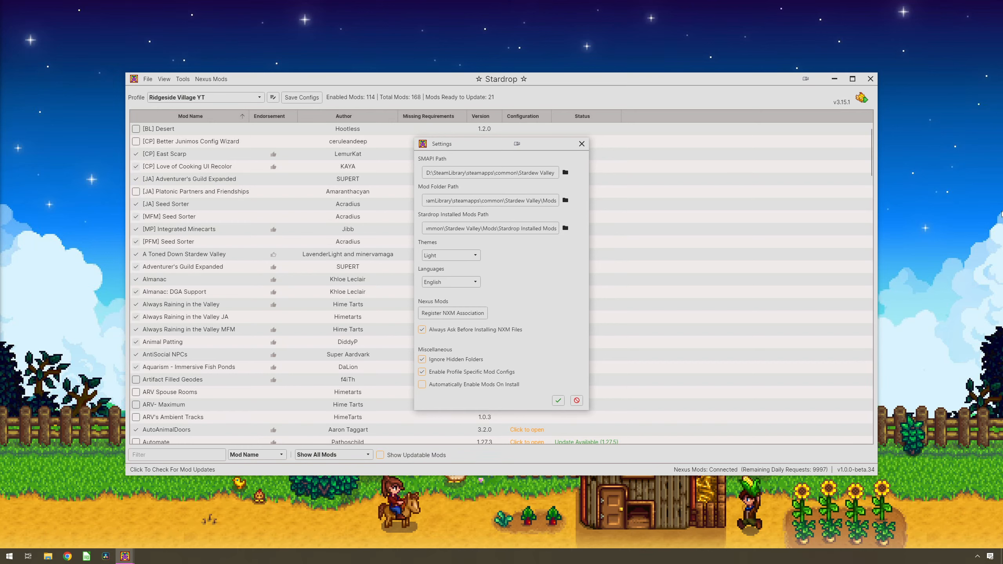
left_click(447, 254)
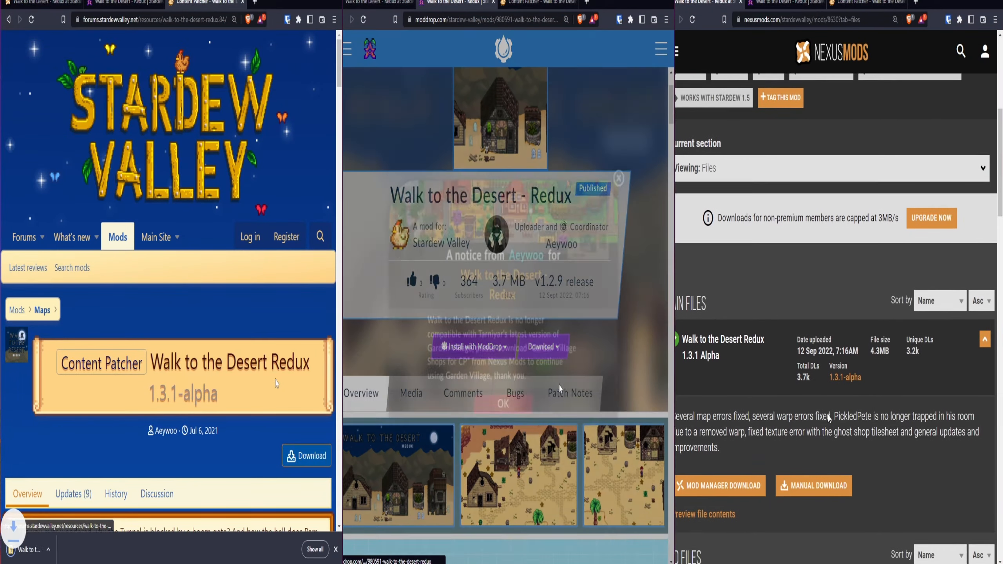
left_click(813, 485)
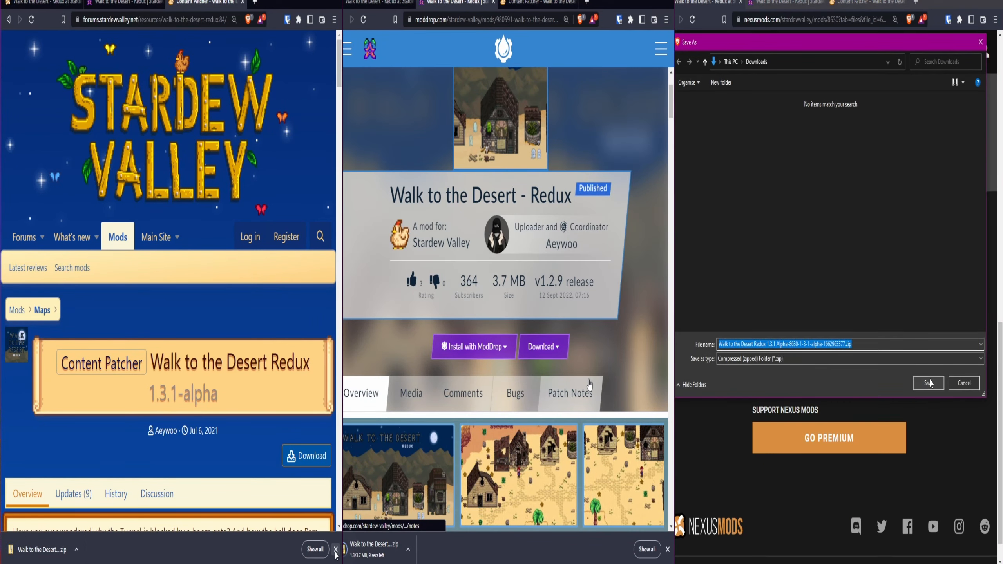
left_click(927, 383)
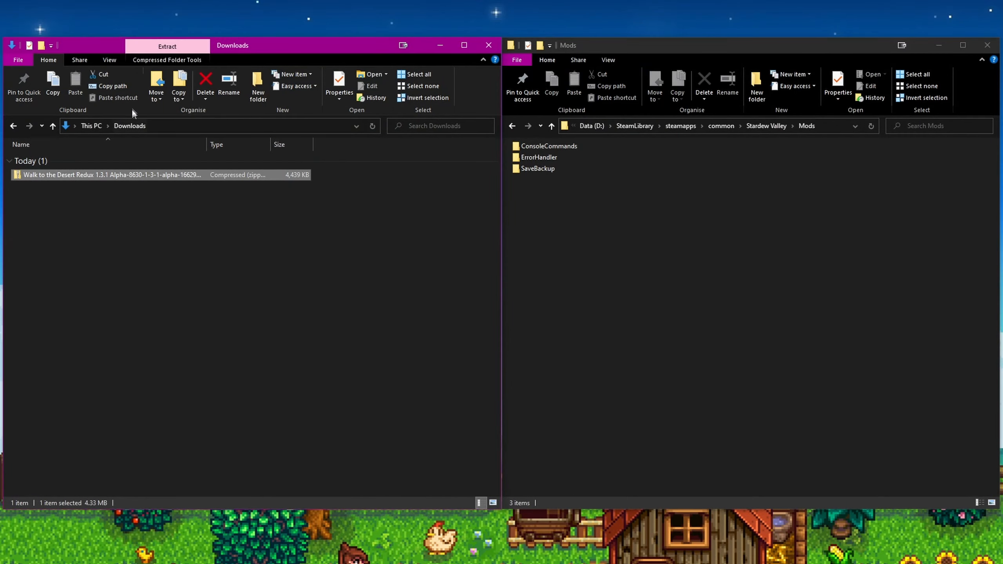
- Extract the Walk to the Desert Redux zip and open the extracted mod folder
left_click(342, 83)
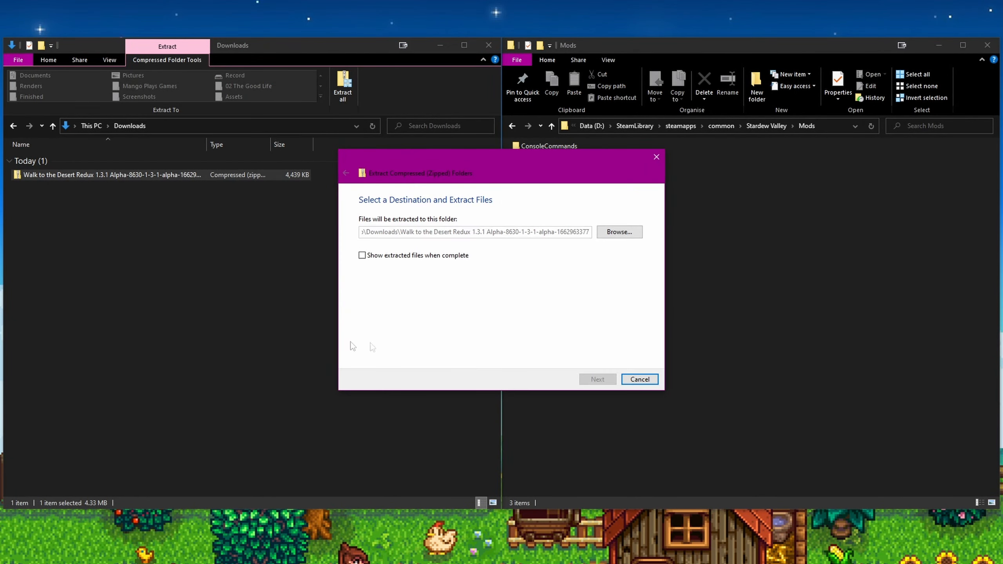
left_click(638, 379)
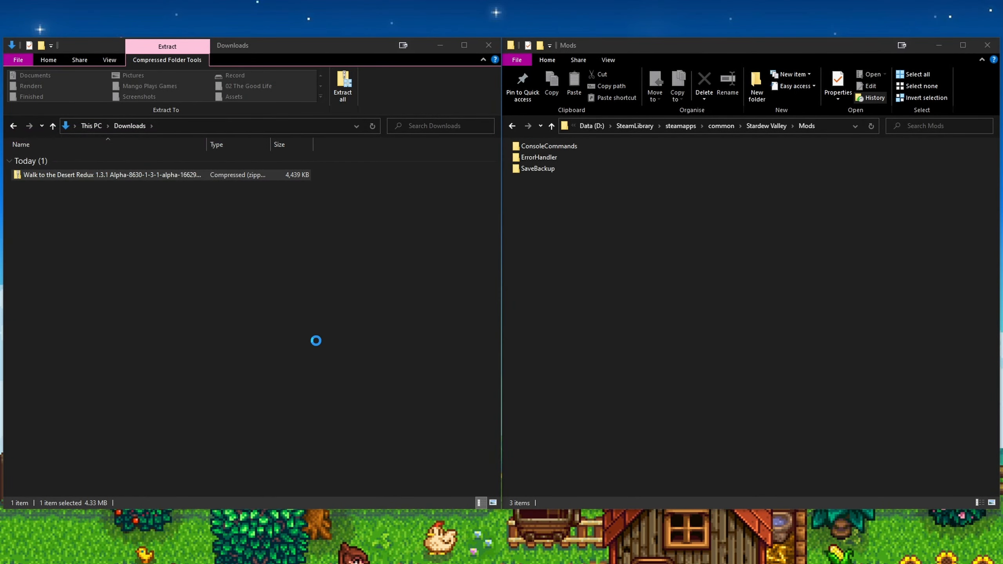
double_click(110, 174)
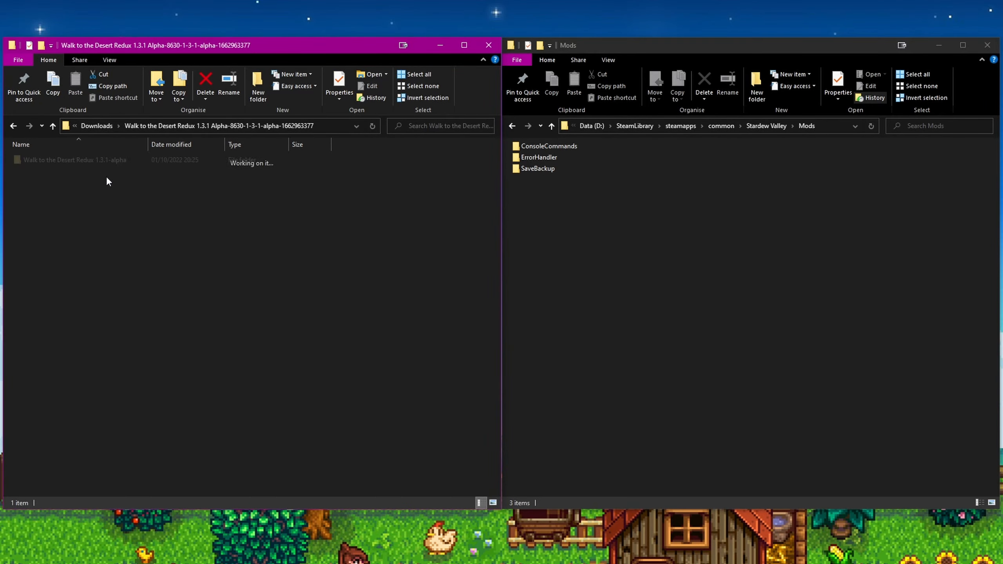
left_click(73, 160)
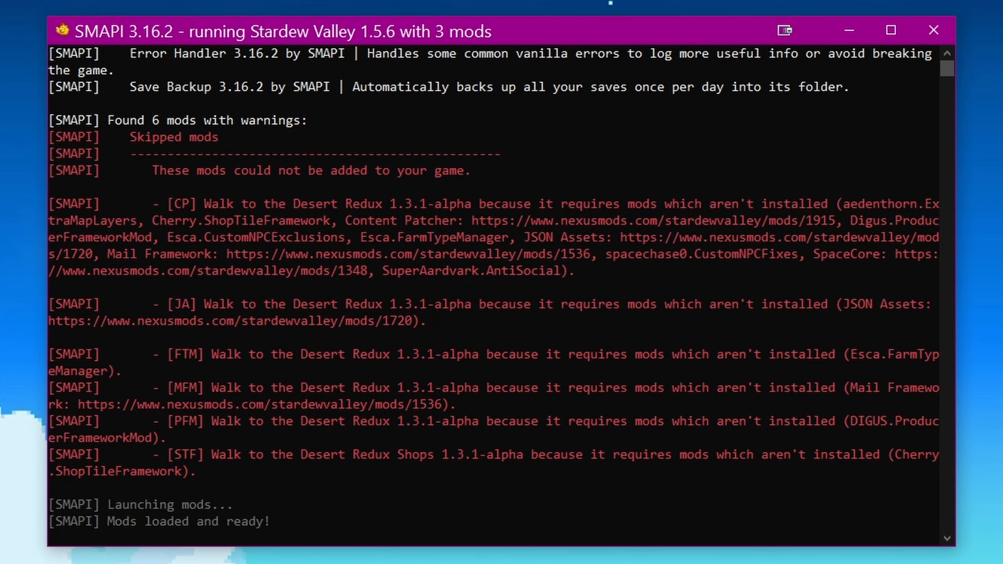
- Scroll the SMAPI console to the skipped Walk to the Desert Redux component warnings
scroll("down", 3)
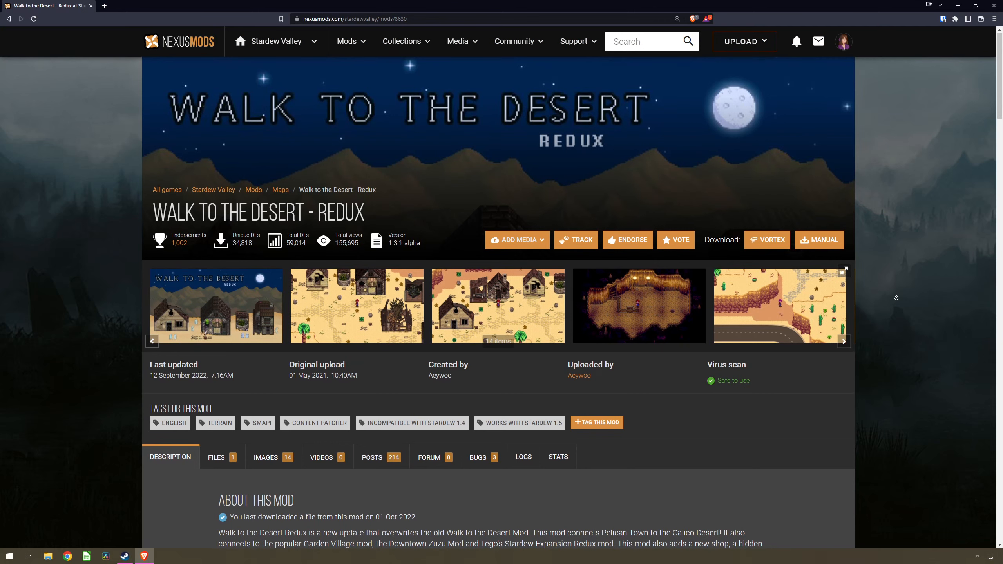
- Scroll the Walk to the Desert Redux description down to its Requirements list
scroll("down", 3)
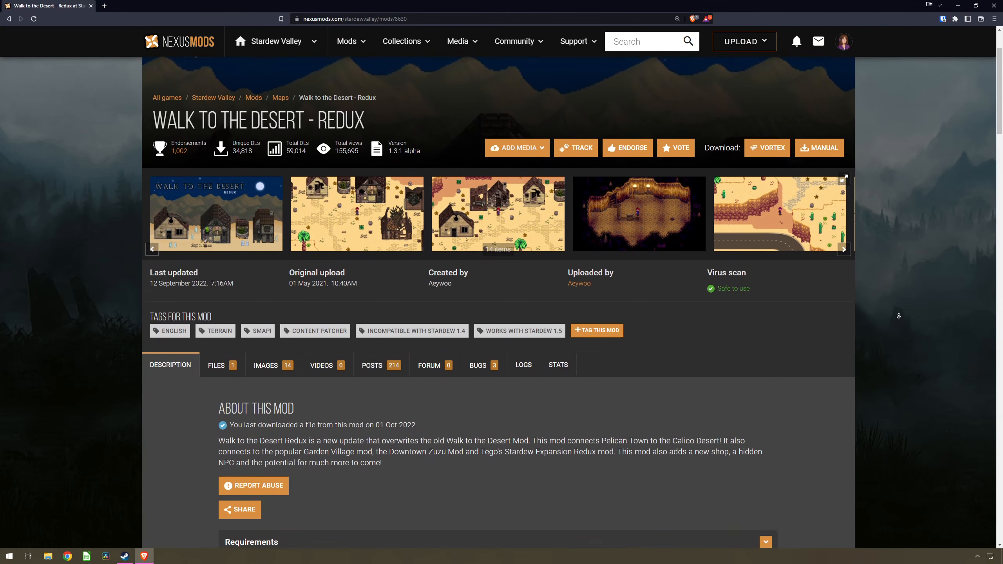
scroll("down", 3)
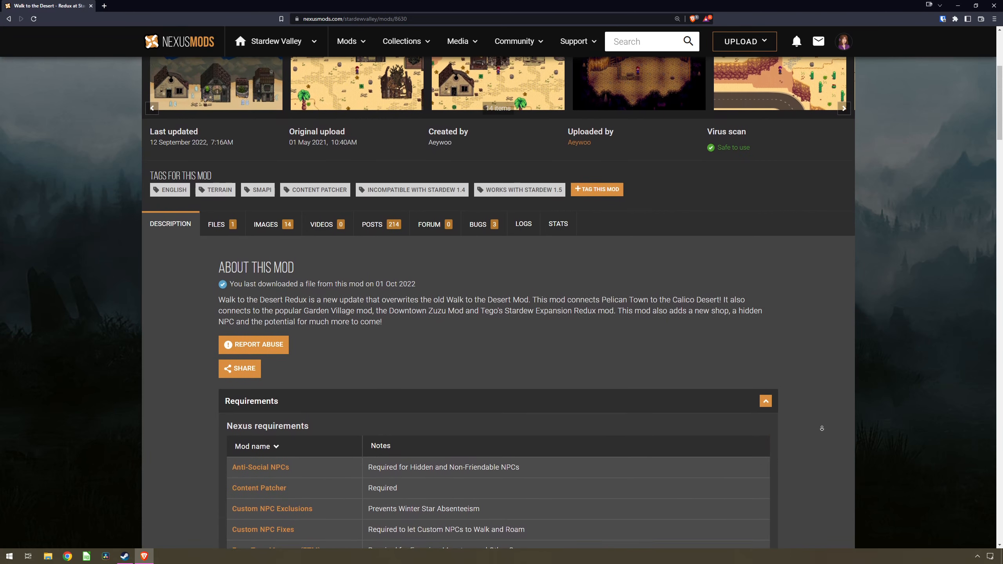
scroll("down", 3)
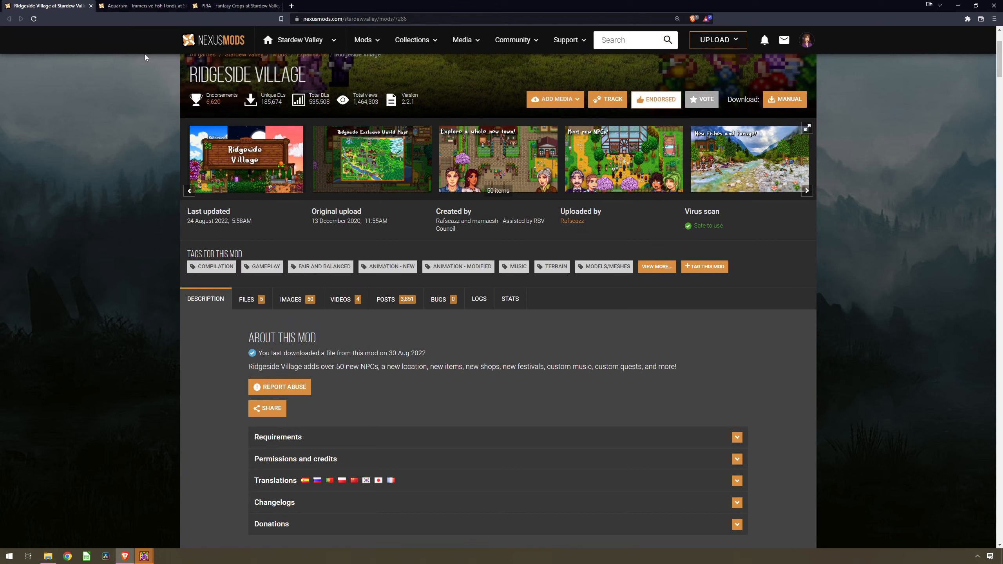
- View the Aquarism mod page, then the Fantasy Crops Files section
left_click(141, 6)
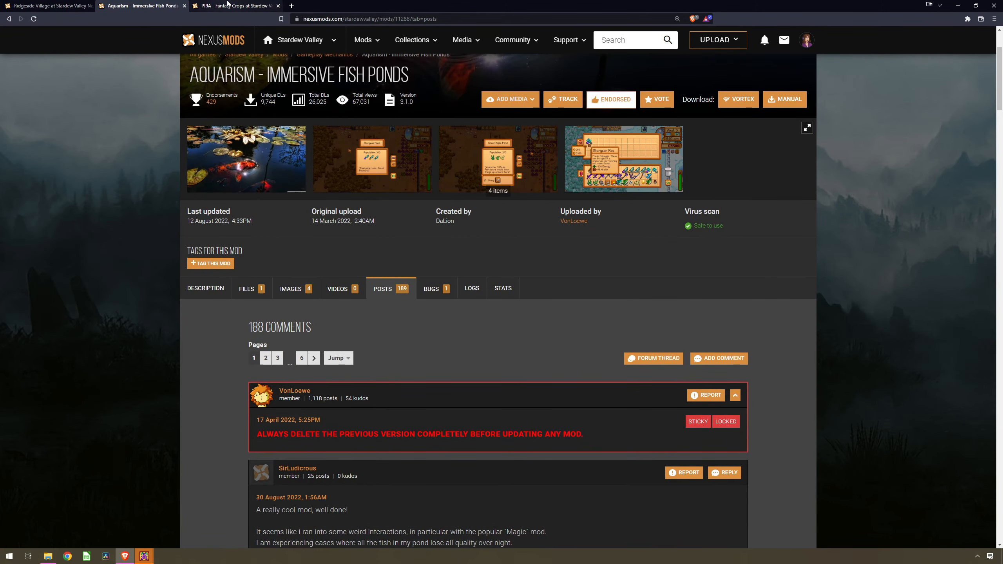
left_click(237, 6)
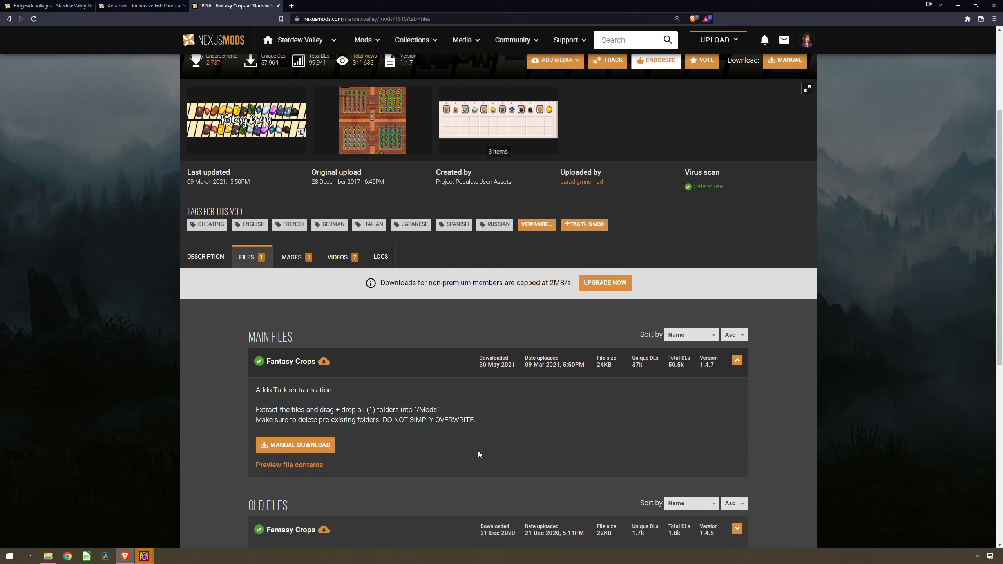
mouse_move(261, 488)
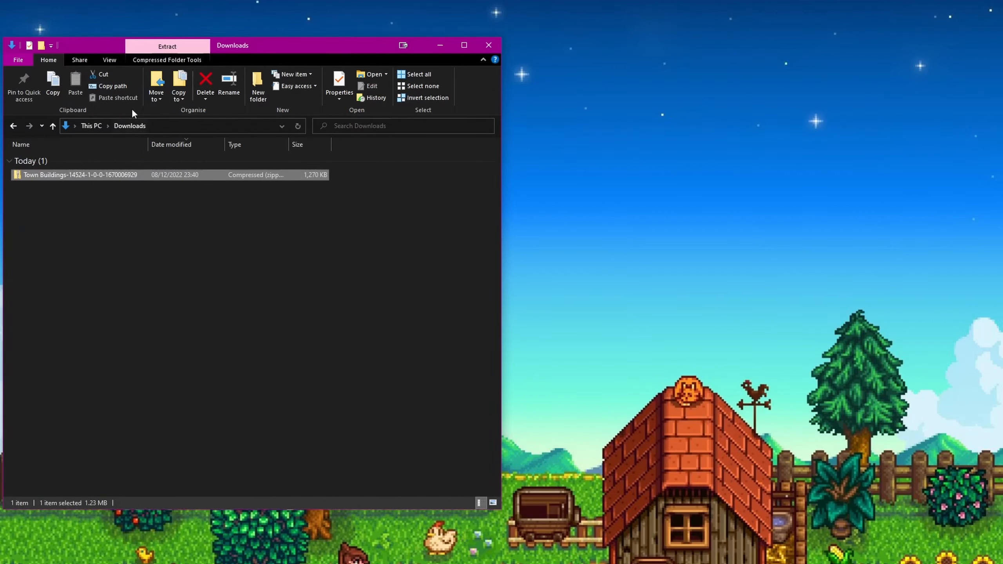
- Extract all files from the Town Buildings zip in Downloads
left_click(166, 47)
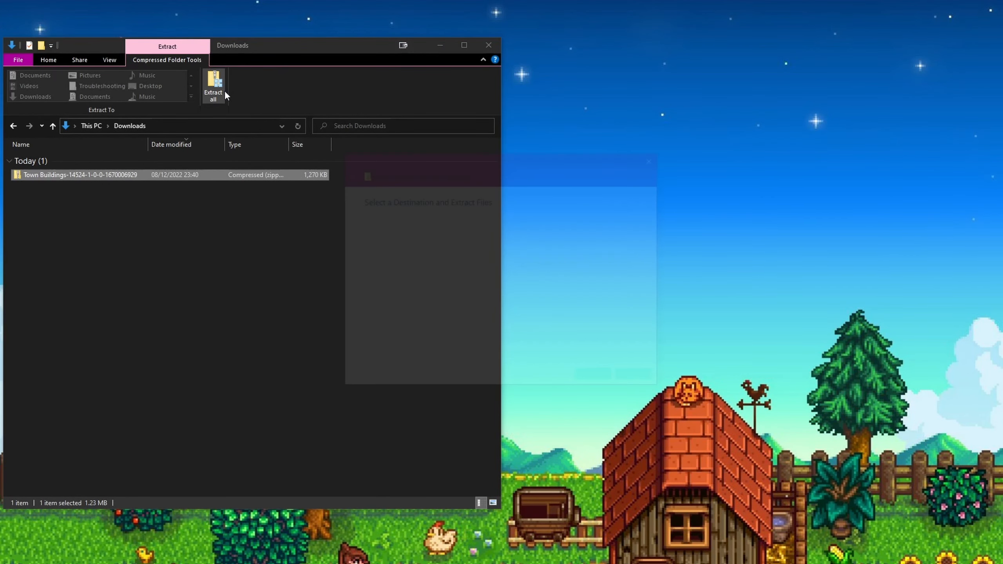
left_click(213, 87)
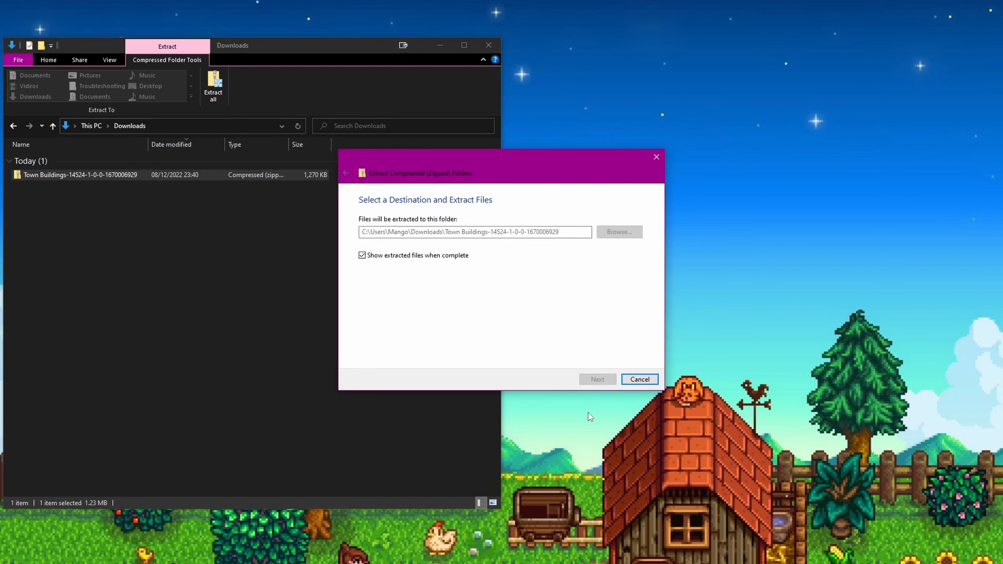
left_click(596, 379)
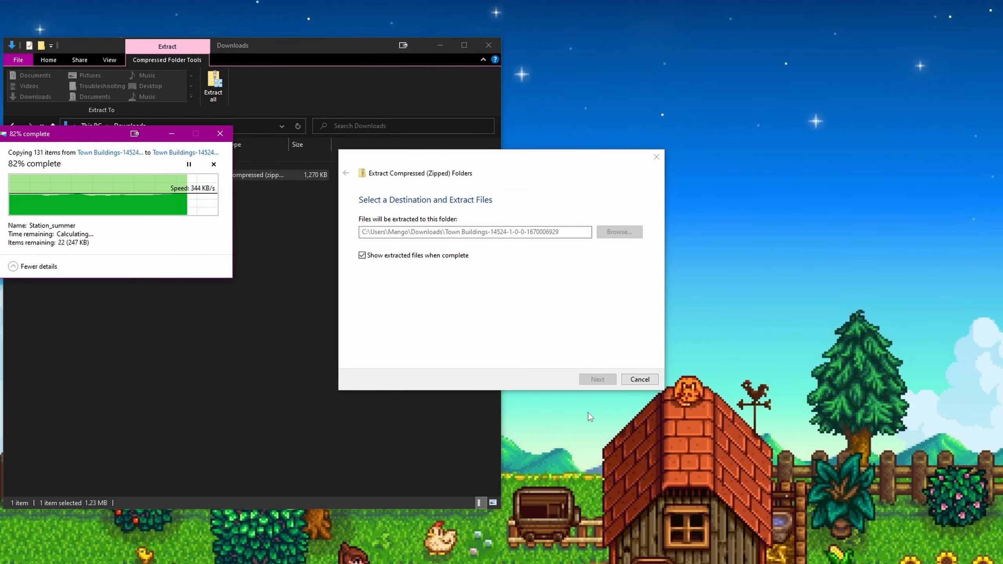
left_click(596, 379)
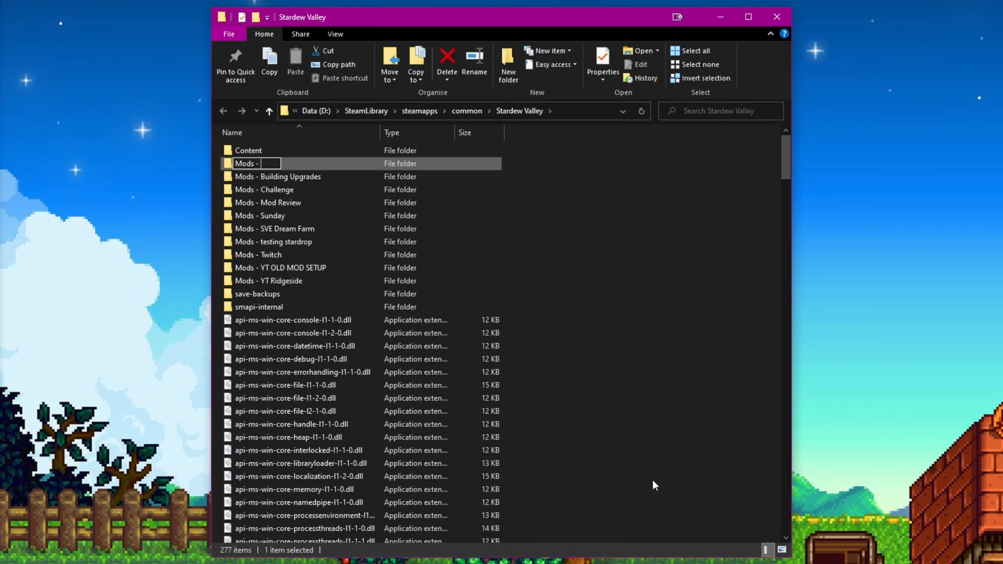
- Rename the Mods folder copy to 'Mods - Youtube'
type("Youtube")
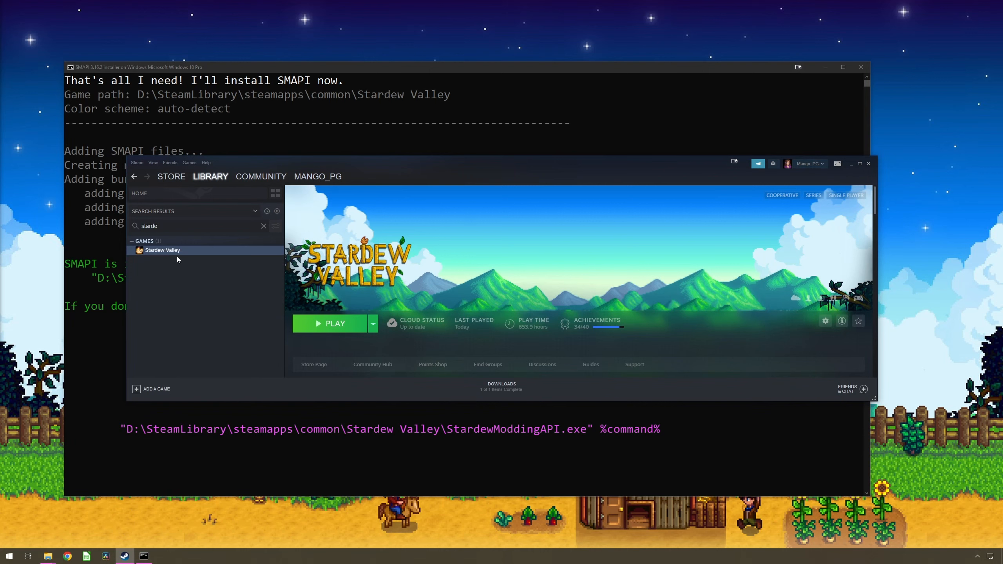
- Set Stardew Valley's Launch Options to the StardewModdingAPI.exe path followed by %command%
right_click(163, 250)
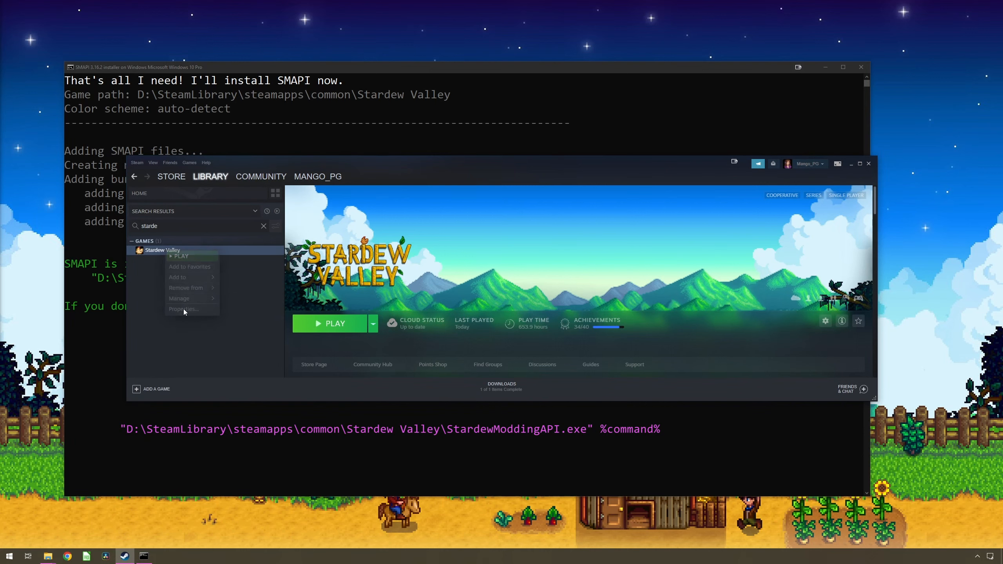
left_click(183, 310)
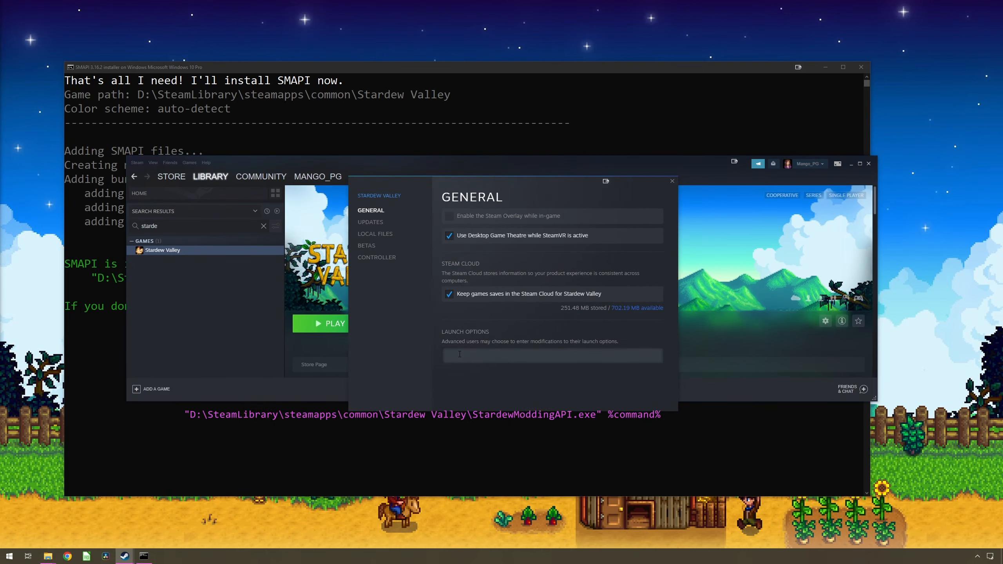
type("\"D:\\SteamLibrary\\steamapps\\common\\Stardew Valley\\StardewModdingAPI.exe\" %command%")
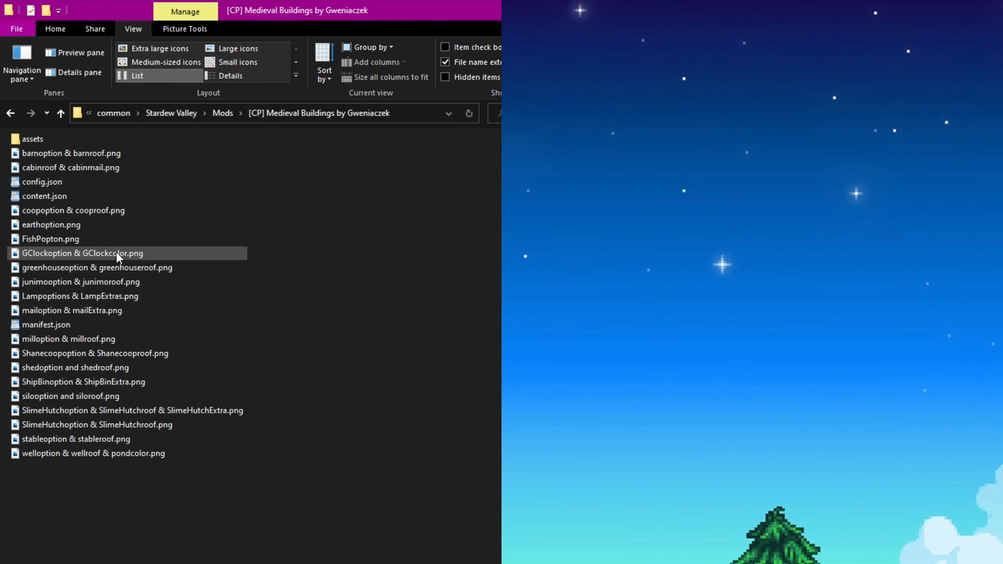
- Open the ConvenientChests mod folder to reach its config.json
double_click(45, 196)
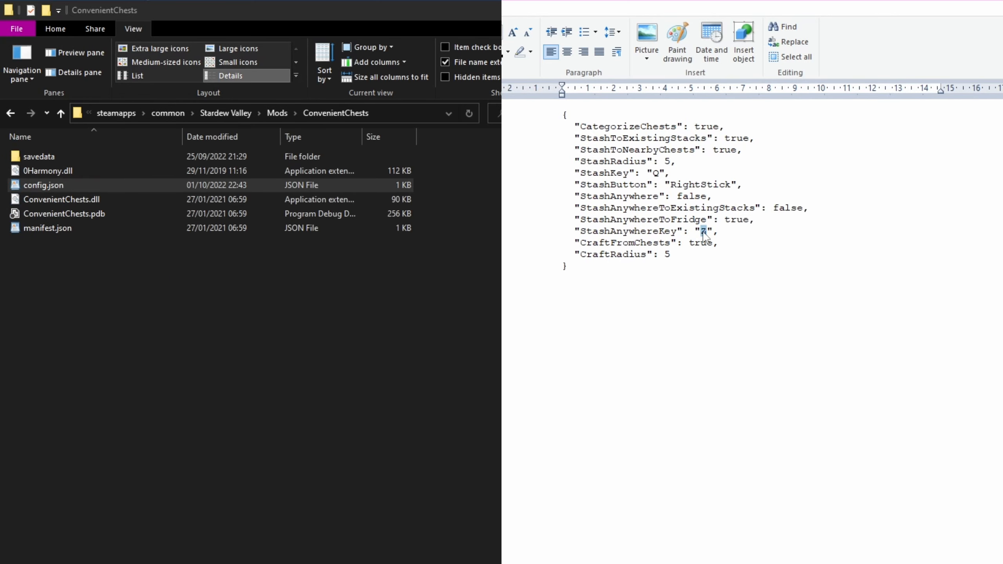
- Enter Q as the ConvenientChests StashAnywhereKey value in WordPad
type("Z")
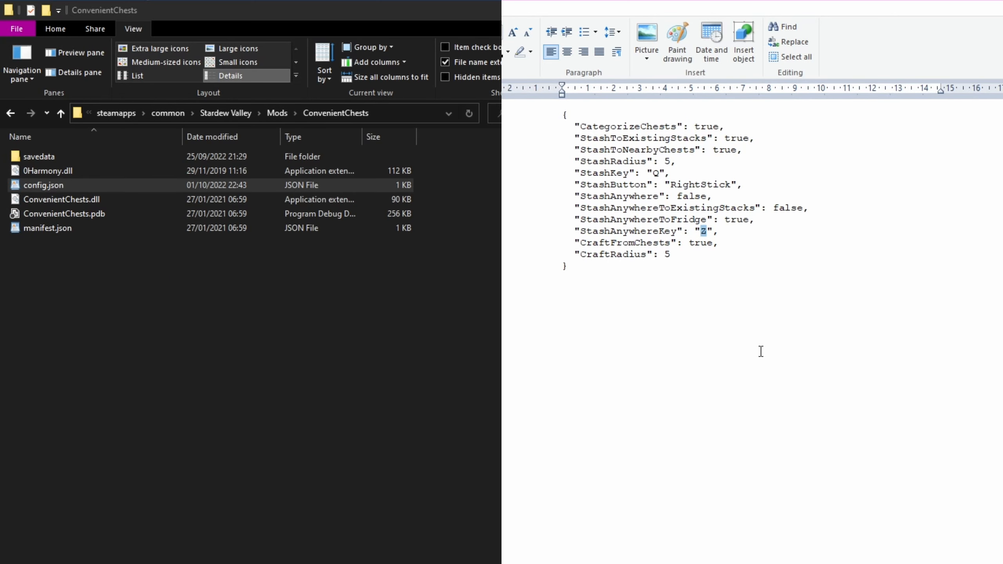
type("Q")
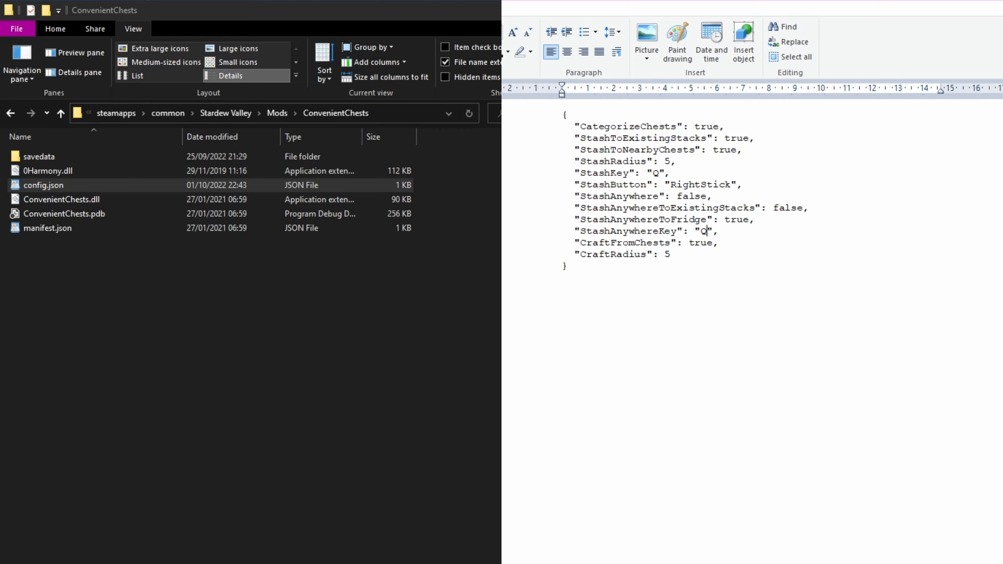
mouse_move(859, 11)
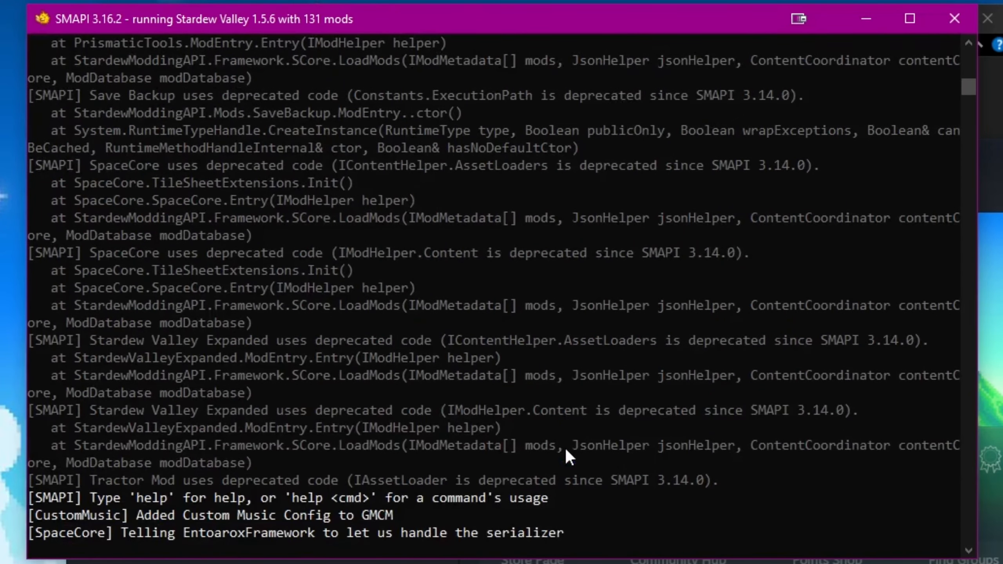
scroll("down", 3)
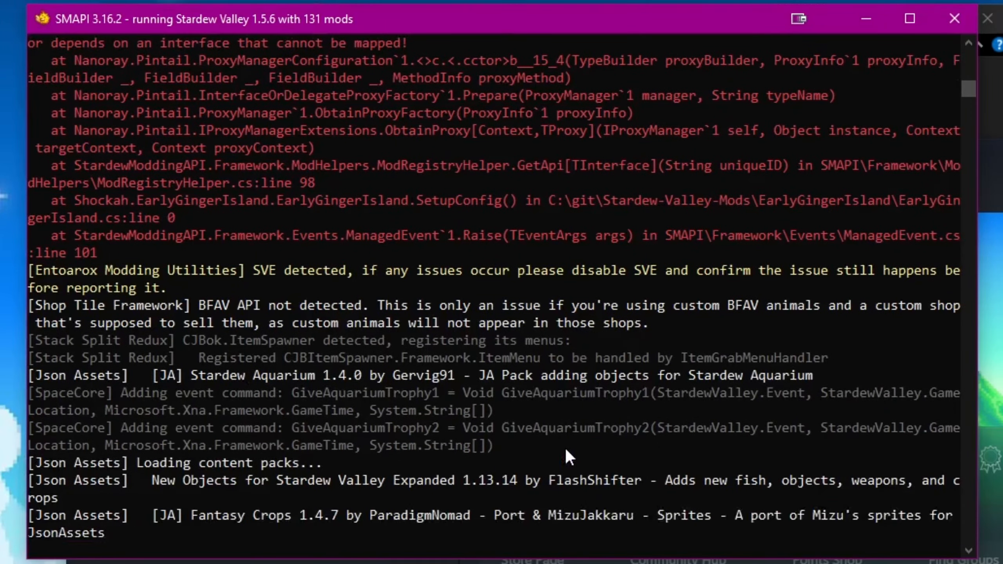
scroll("down", 3)
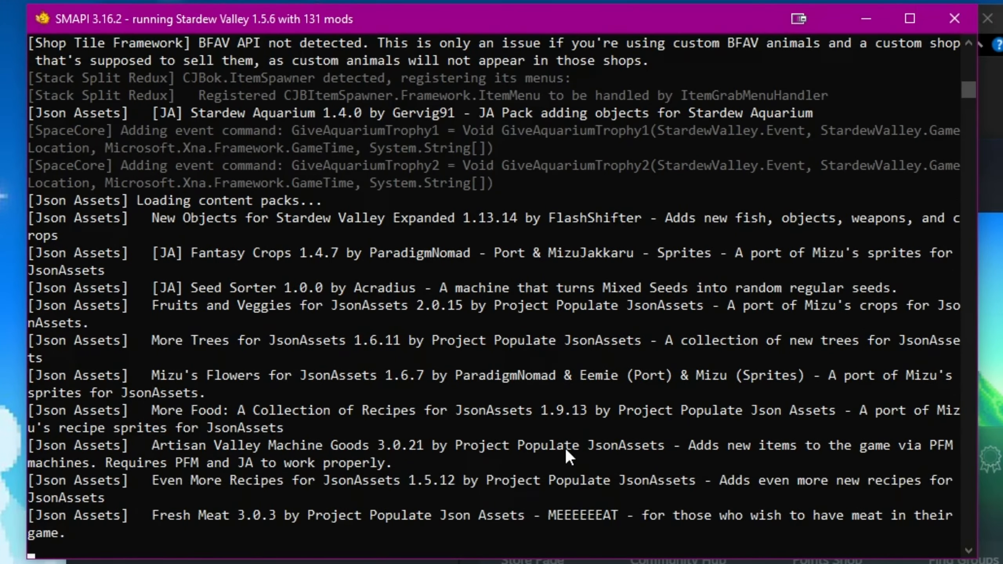
scroll("down", 3)
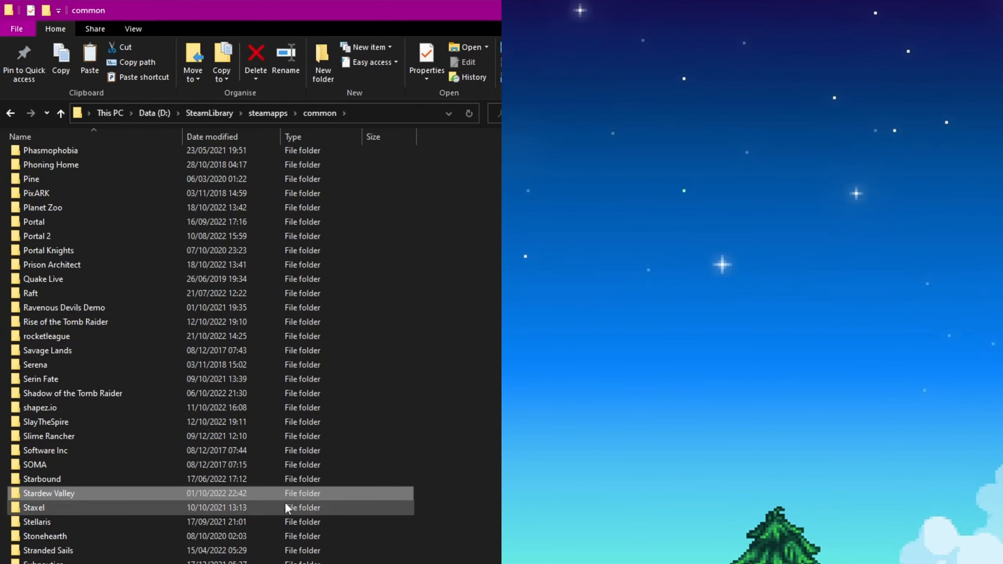
- Open config.json in Stardew Valley > Mods > EarlyGingerIsland
double_click(49, 493)
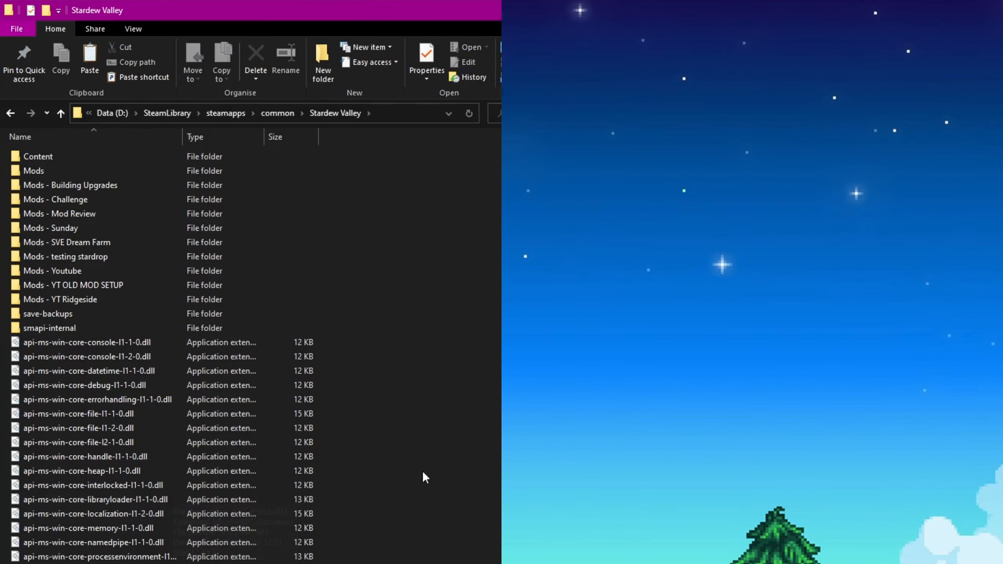
double_click(32, 171)
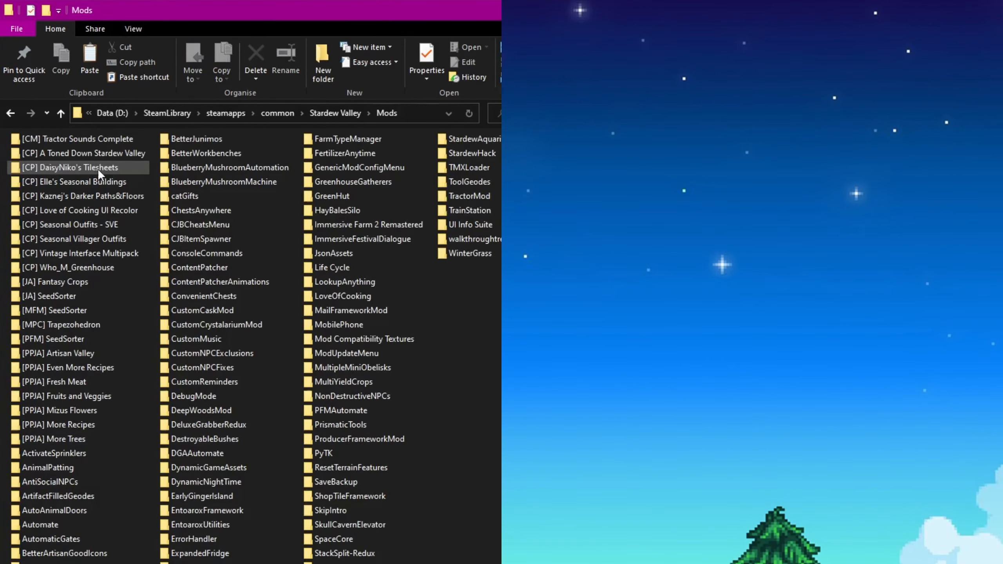
left_click(201, 495)
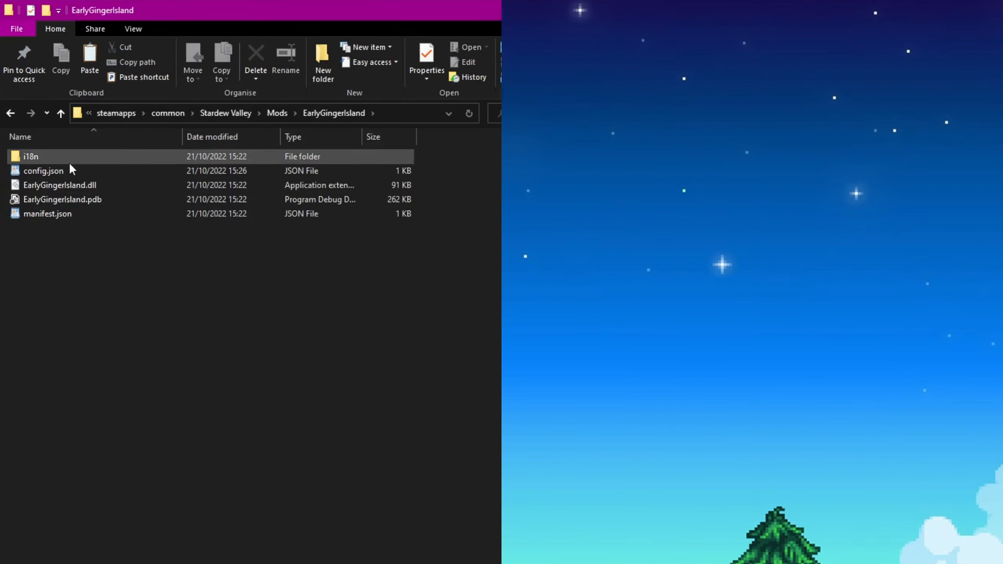
double_click(44, 170)
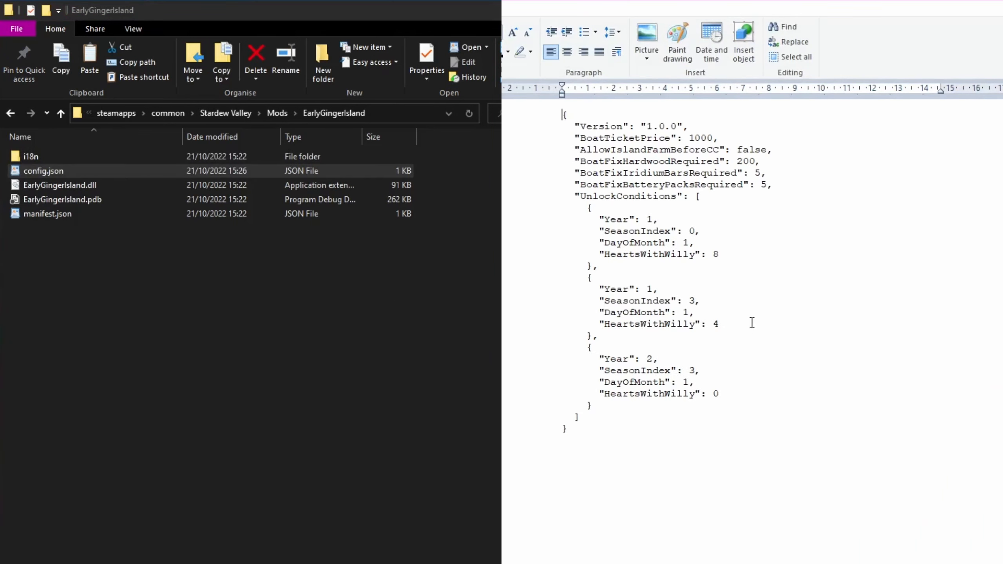
- Change AllowIslandFarmBeforeCC from false to true
double_click(751, 149)
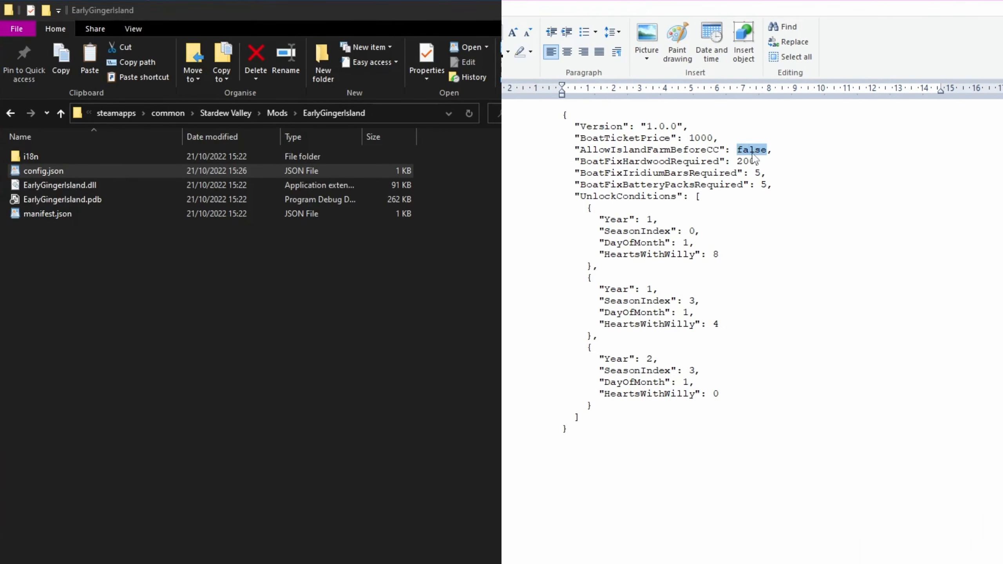
type("true")
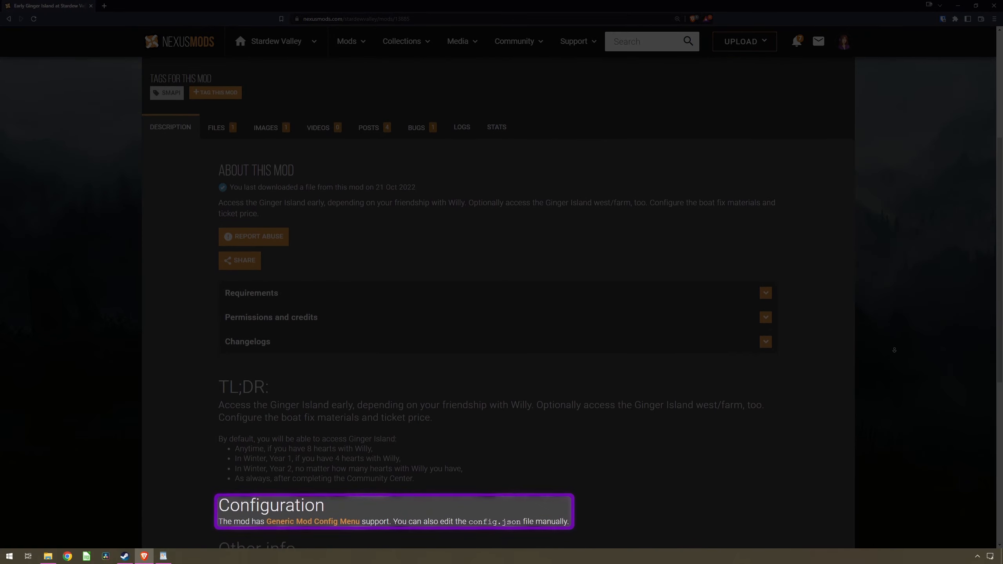
scroll("down", 3)
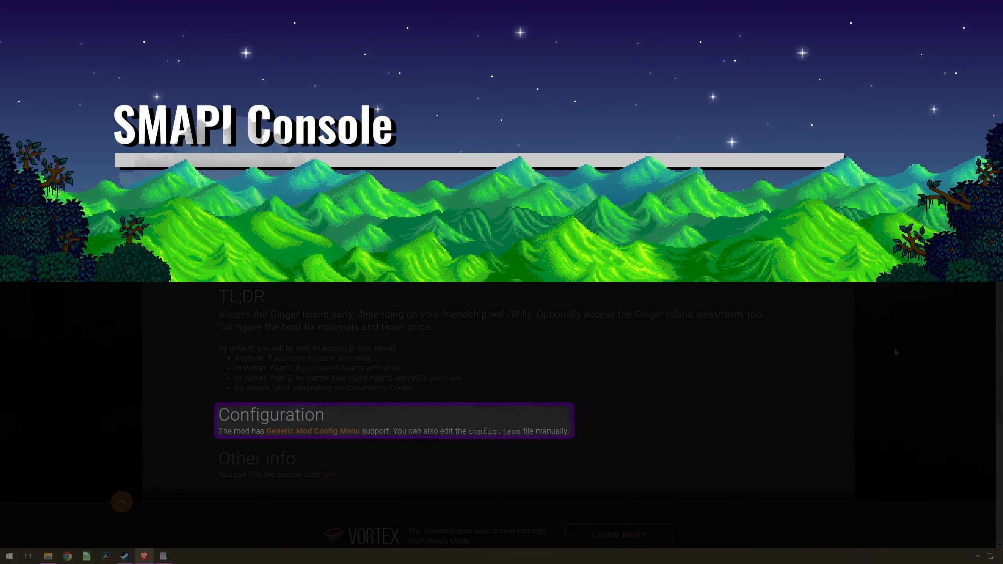
- Review SMAPI's available mod updates and Early Ginger Island error, then open Producer Framework Mod
scroll("up", 3)
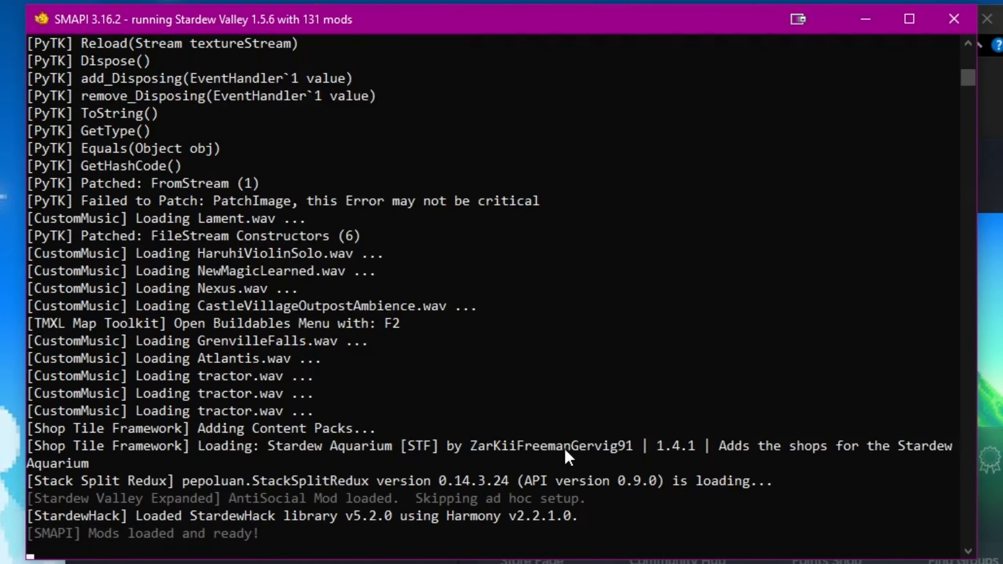
scroll("down", 3)
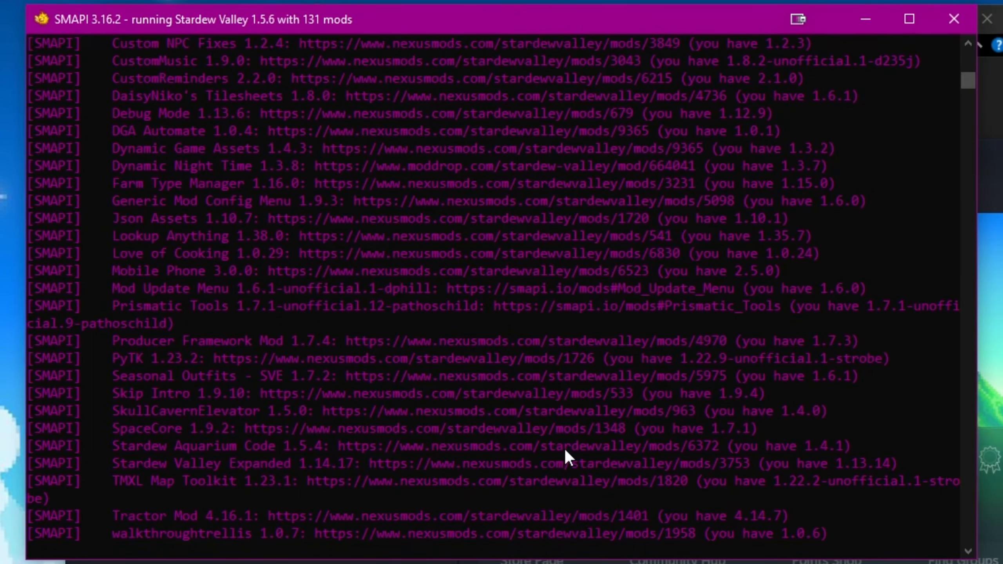
scroll("down", 3)
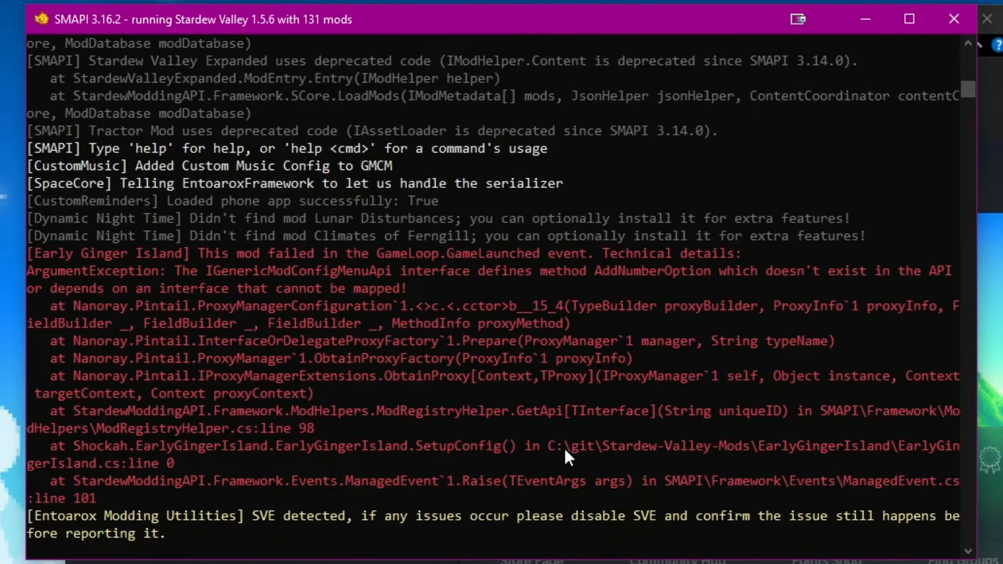
scroll("down", 3)
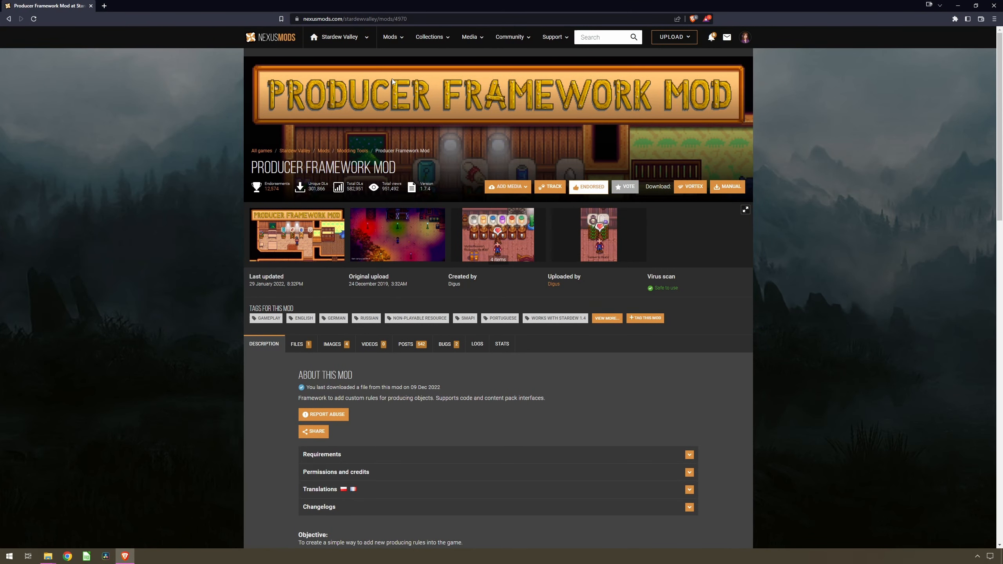
left_click(297, 344)
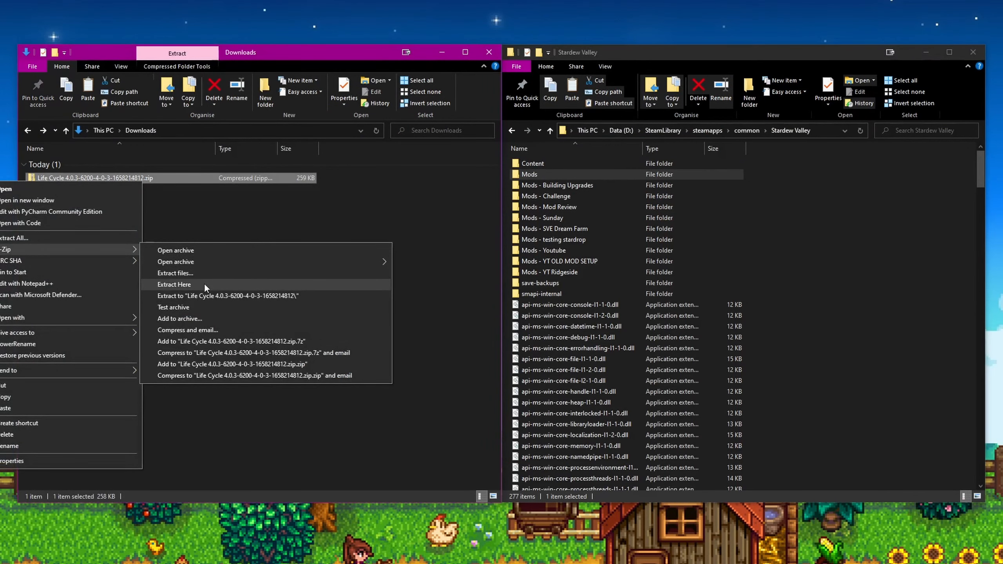
- Extract the Life Cycle zip and copy it into Mods, replacing existing files
left_click(174, 284)
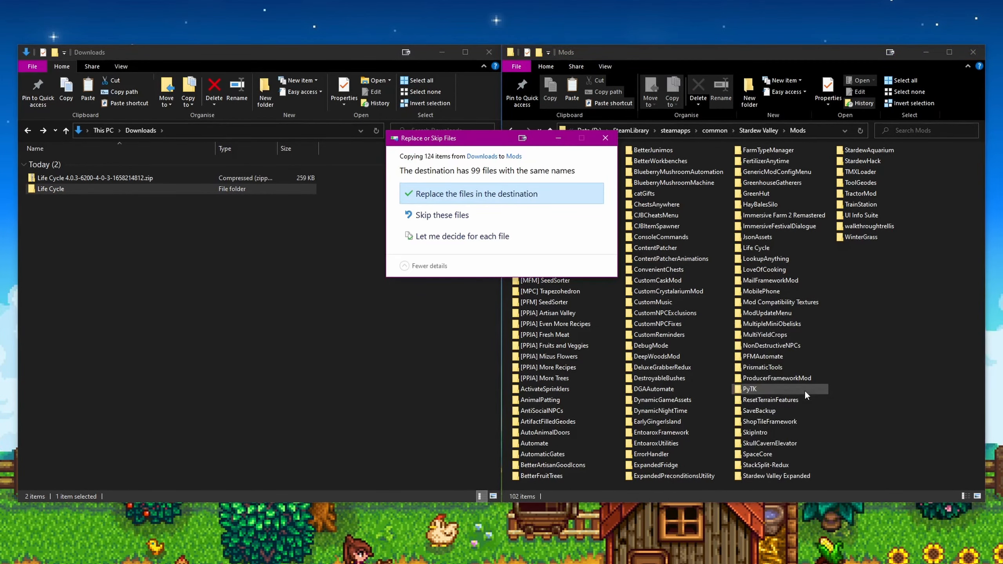
mouse_move(515, 199)
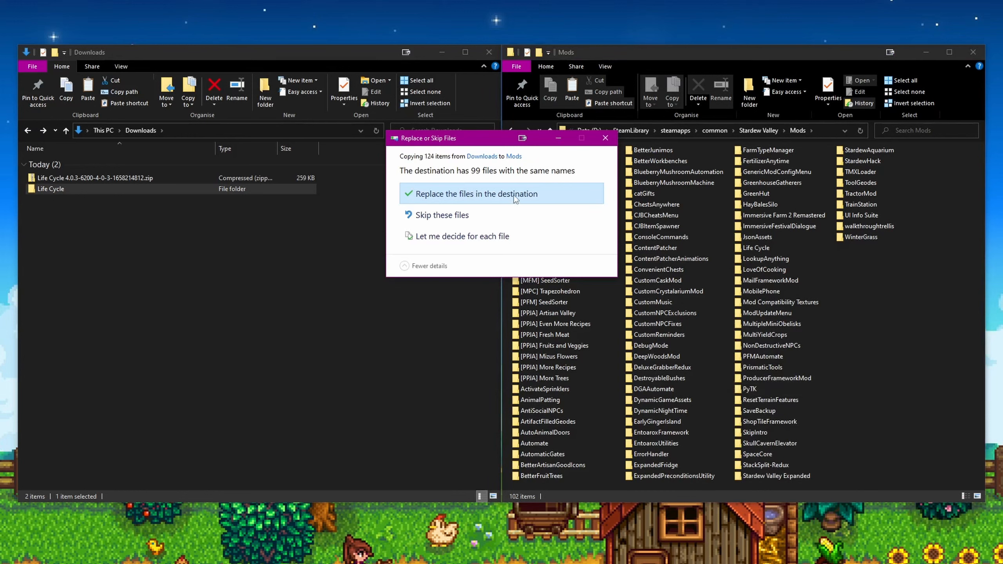
left_click(475, 194)
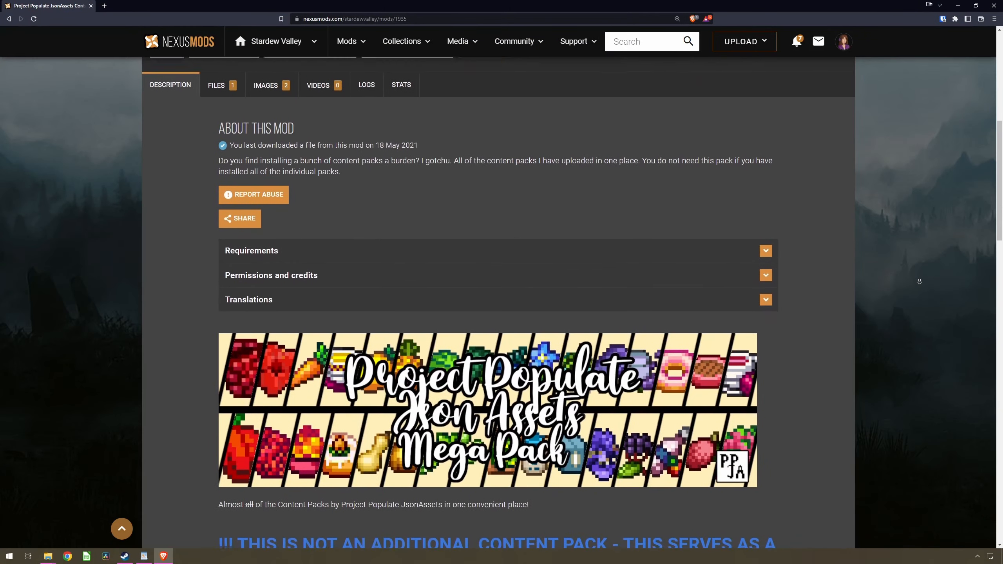
- Read the mega pack's update warning, then check config.json in [CP] Life Cycle - Marnie & Lewis
scroll("down", 3)
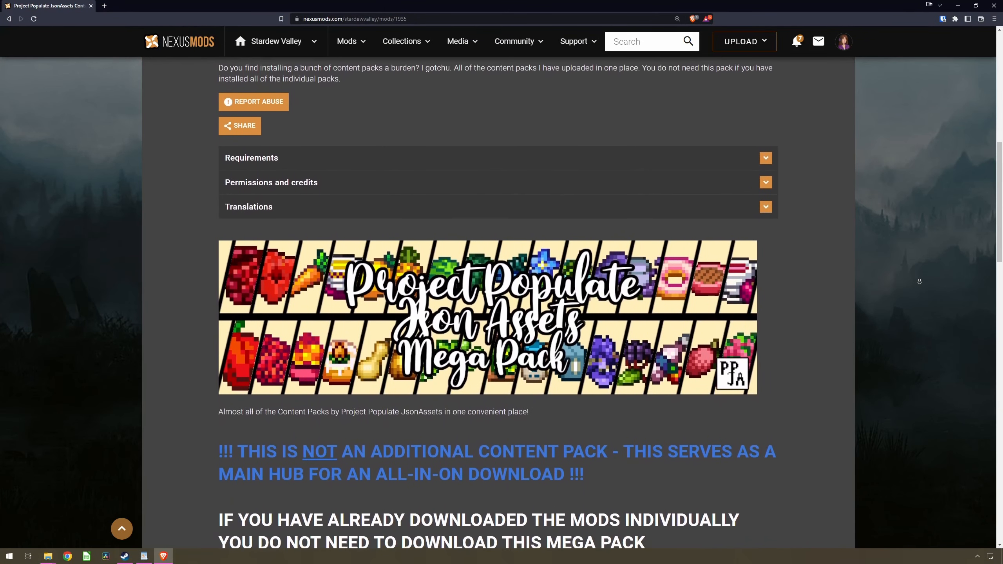
scroll("down", 3)
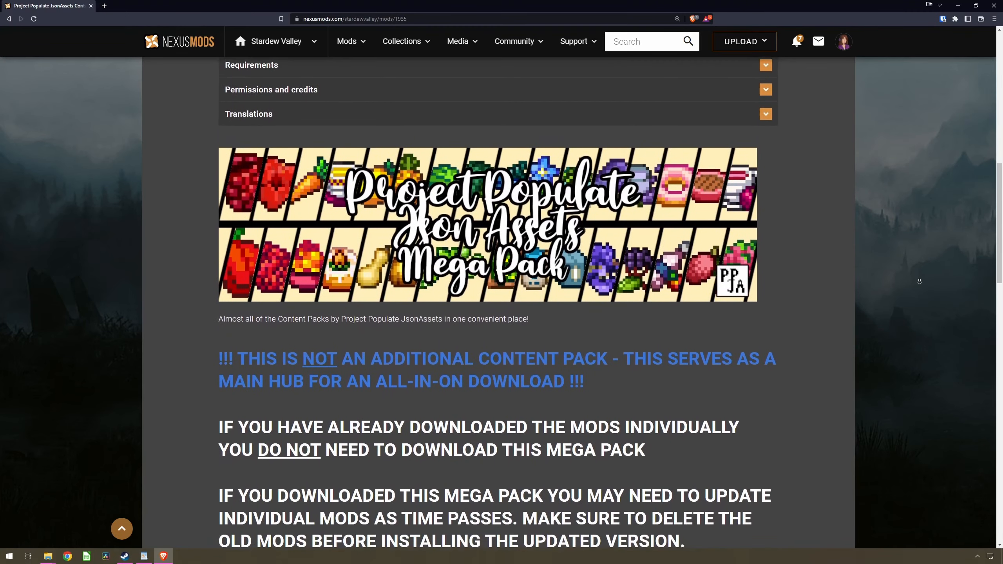
scroll("down", 3)
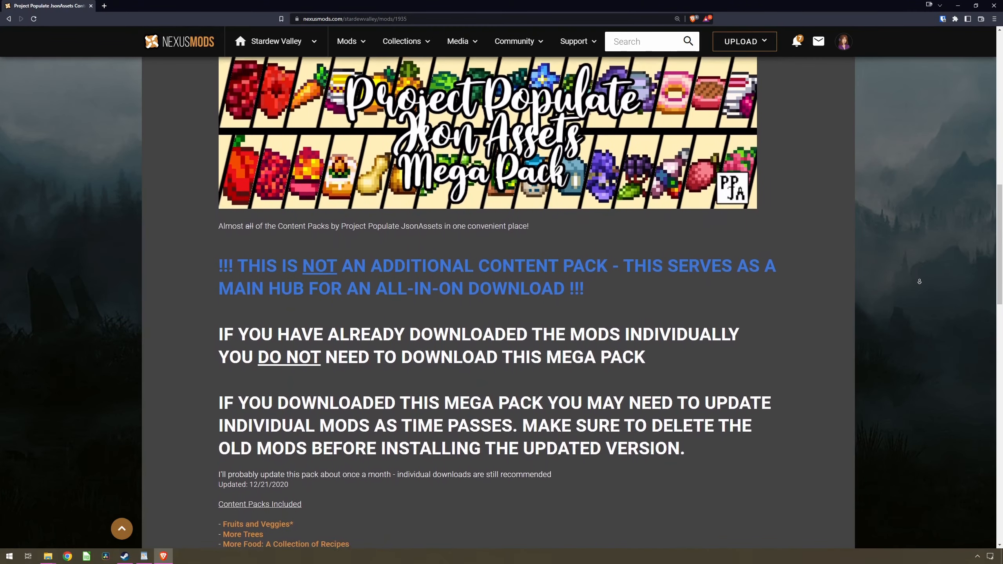
scroll("down", 3)
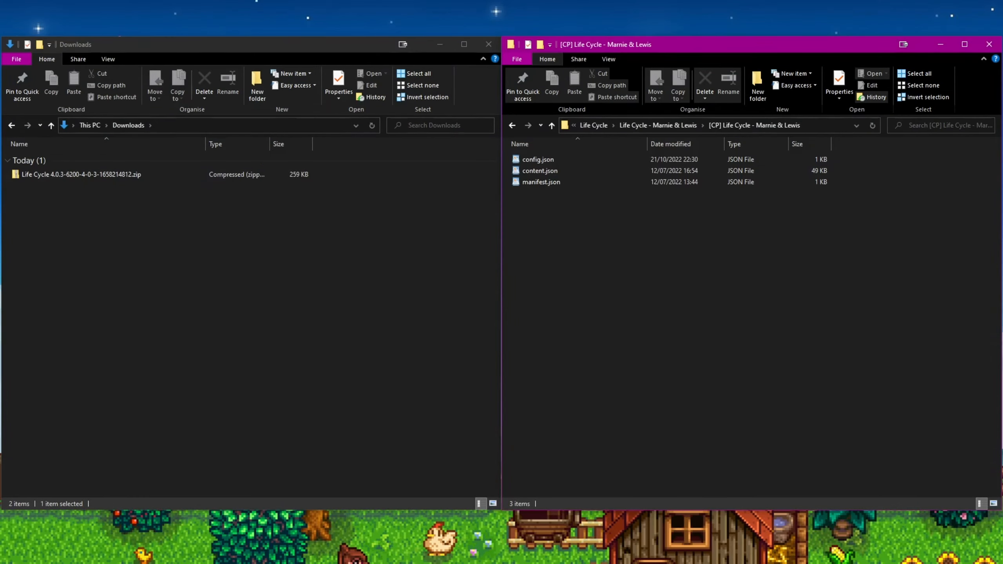
left_click(538, 159)
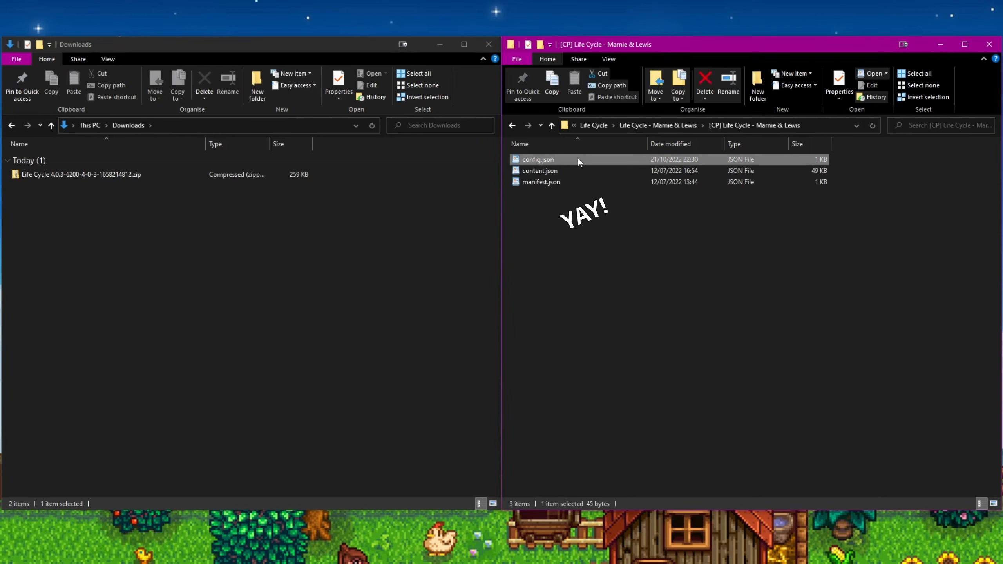